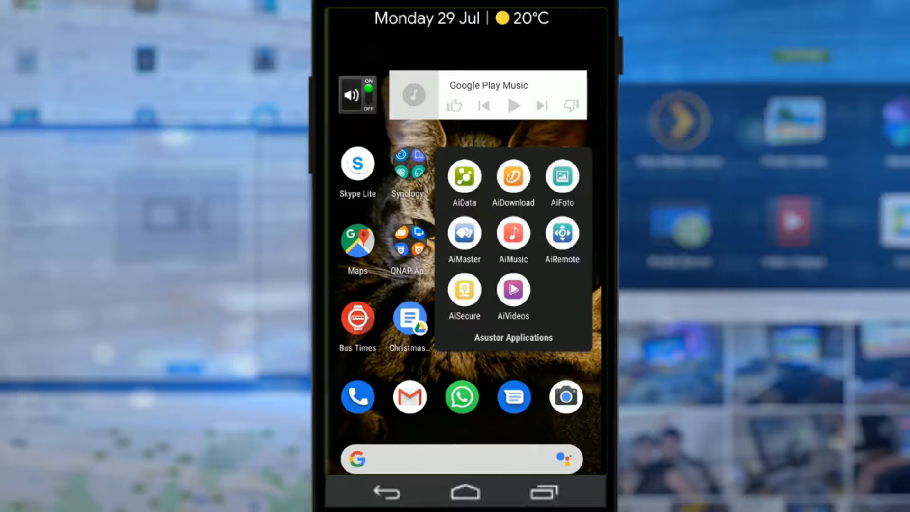
- Launch AiMusic from the Asustor Applications folder, landing on the Recently Added offline tracks
{"action": "left_click", "coordinate": [513, 235]}
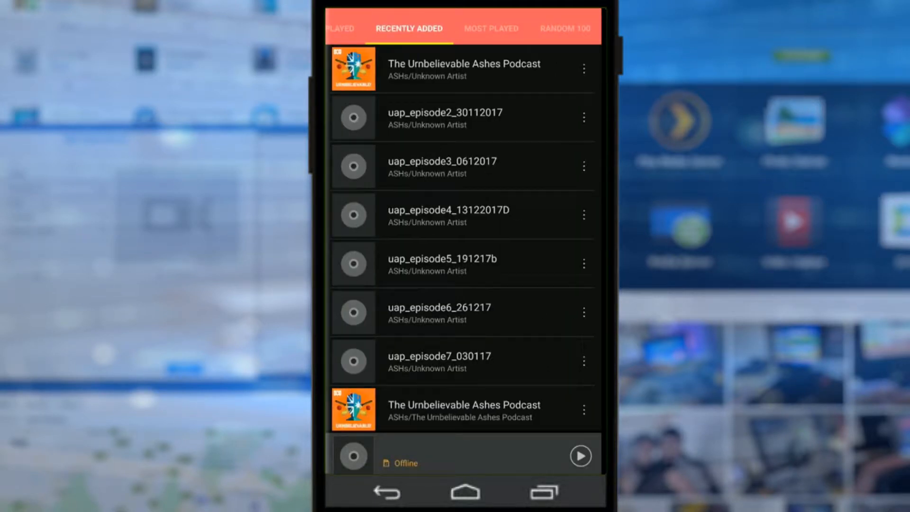
- From the side menu's Server list, manage servers and connect to the Nimbustor4 NAS
{"action": "scroll", "scroll_direction": "down", "scroll_amount": 3}
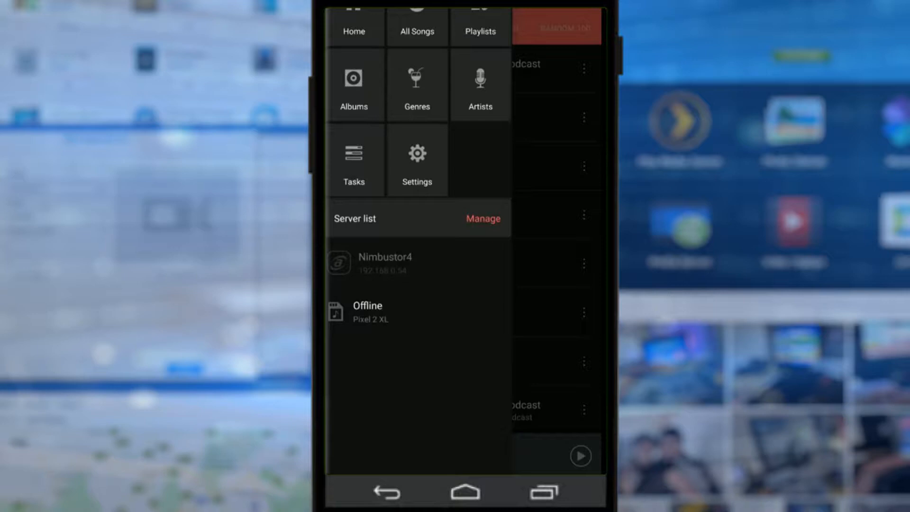
{"action": "left_click", "coordinate": [383, 264]}
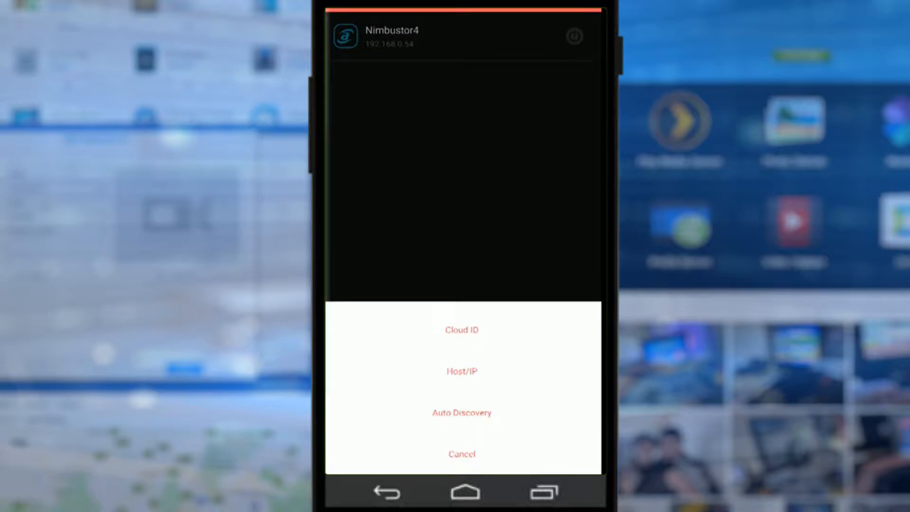
{"action": "left_click", "coordinate": [461, 453]}
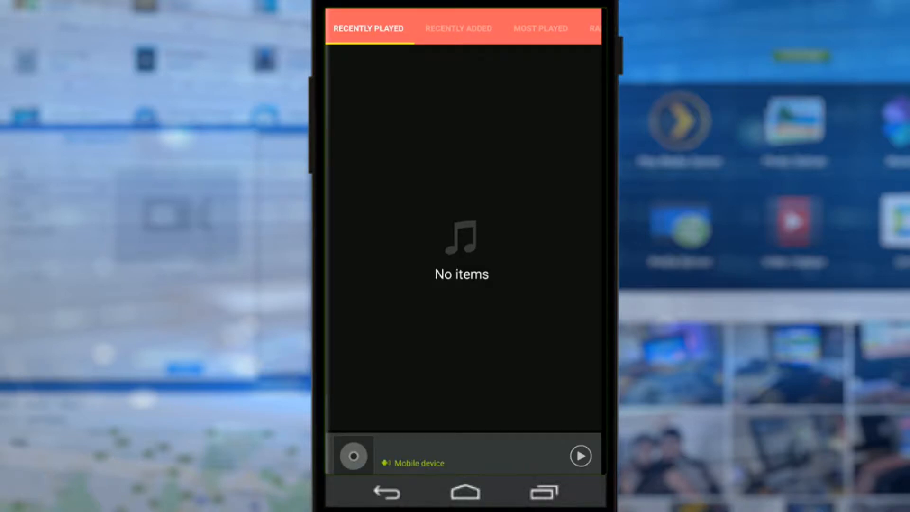
- Show the Recently Added Sherlock Holmes tracks from Nimbustor4, then bring up the library menu
{"action": "left_click", "coordinate": [457, 28]}
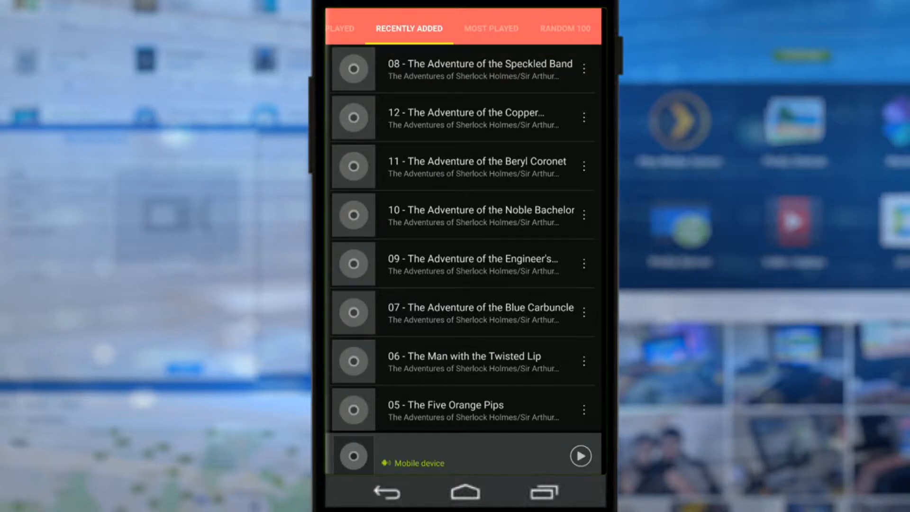
{"action": "left_click", "coordinate": [564, 27]}
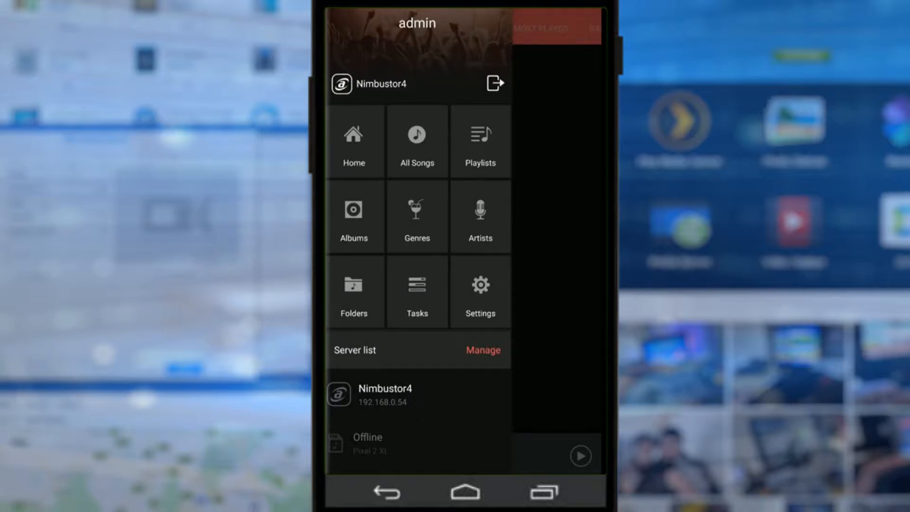
- List All Songs, then switch to Folders showing Oasis, Sherlock and London Philharmonic Orchestra
{"action": "left_click", "coordinate": [416, 141]}
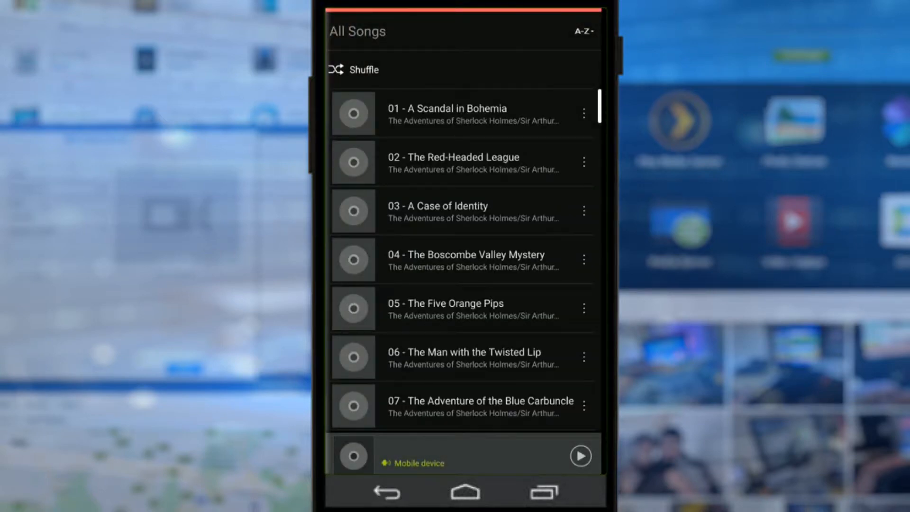
{"action": "scroll", "scroll_direction": "down", "scroll_amount": 3}
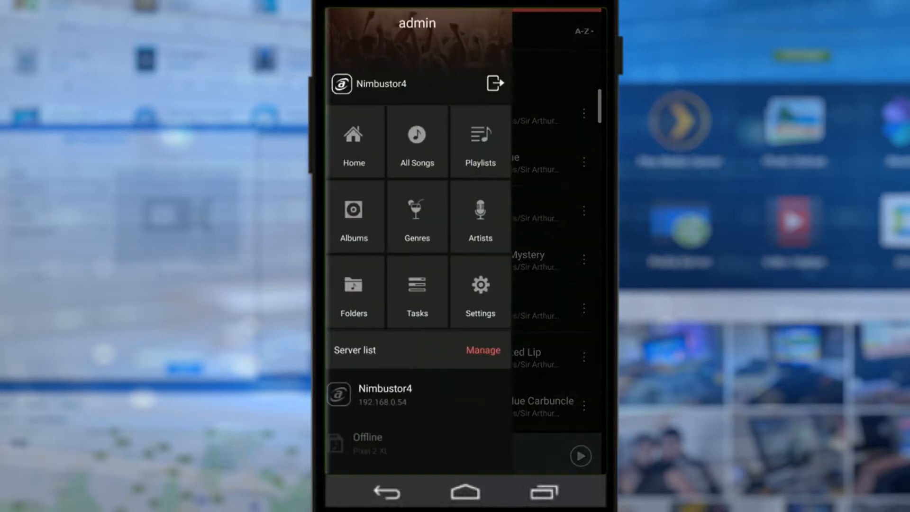
{"action": "left_click", "coordinate": [480, 140]}
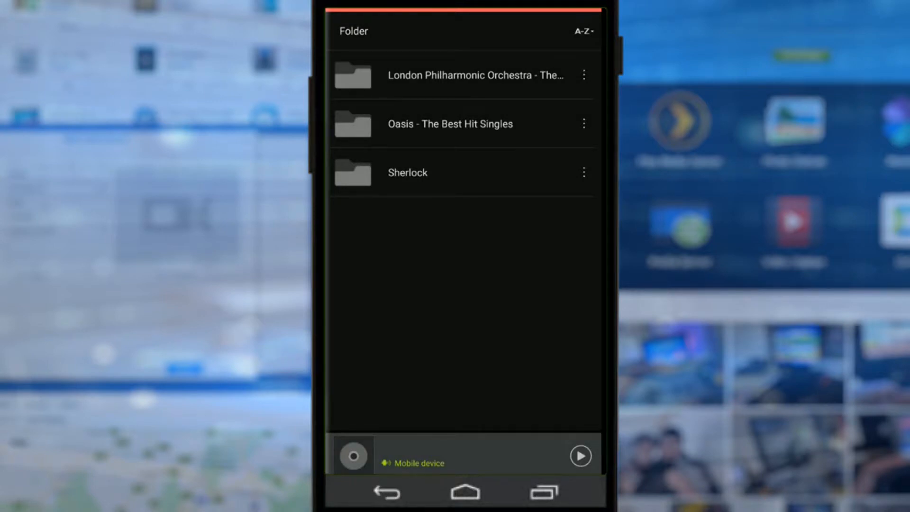
- Show AiMusic Settings with timer, background play and download format options
{"action": "left_click", "coordinate": [449, 123]}
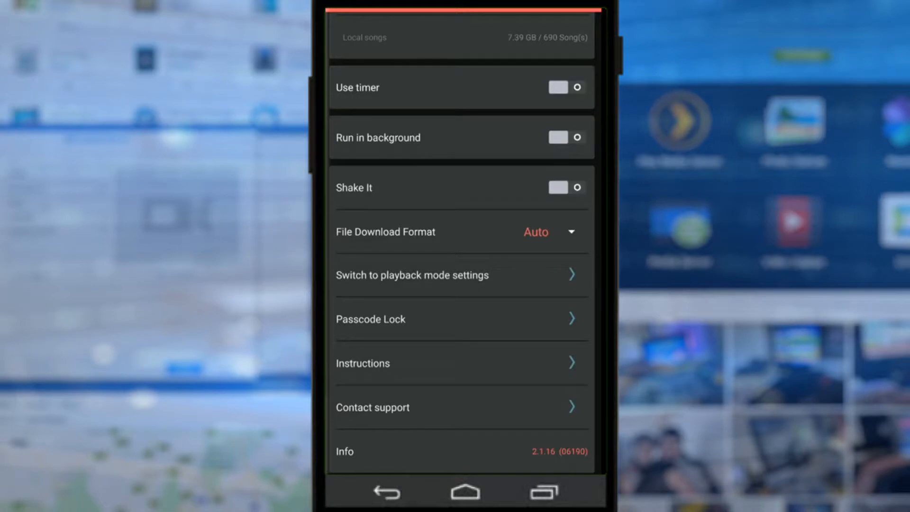
- View the Info page with version 2.1.16, privacy statement and terms of use
{"action": "left_click", "coordinate": [550, 231]}
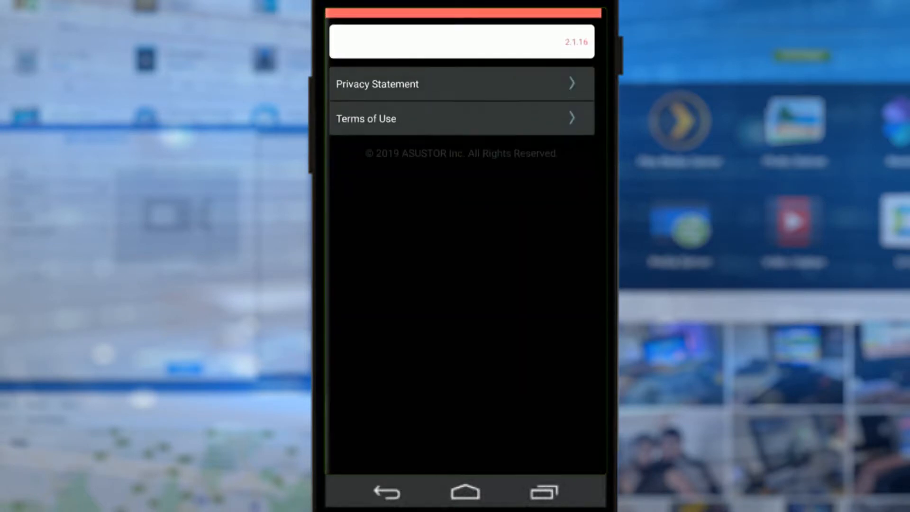
{"action": "scroll", "scroll_direction": "down", "scroll_amount": 3}
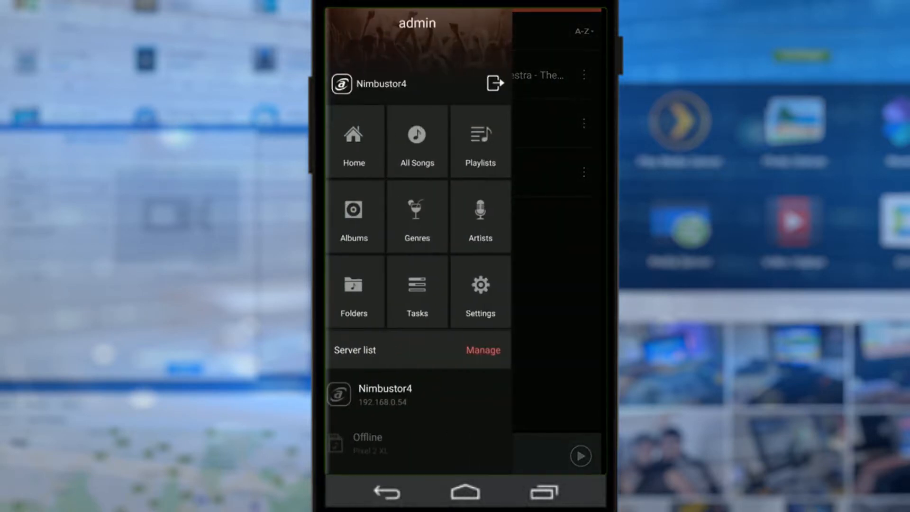
- Return home, reopen AiMusic and start Champagne Supernova from the Oasis folder
{"action": "left_click", "coordinate": [352, 291]}
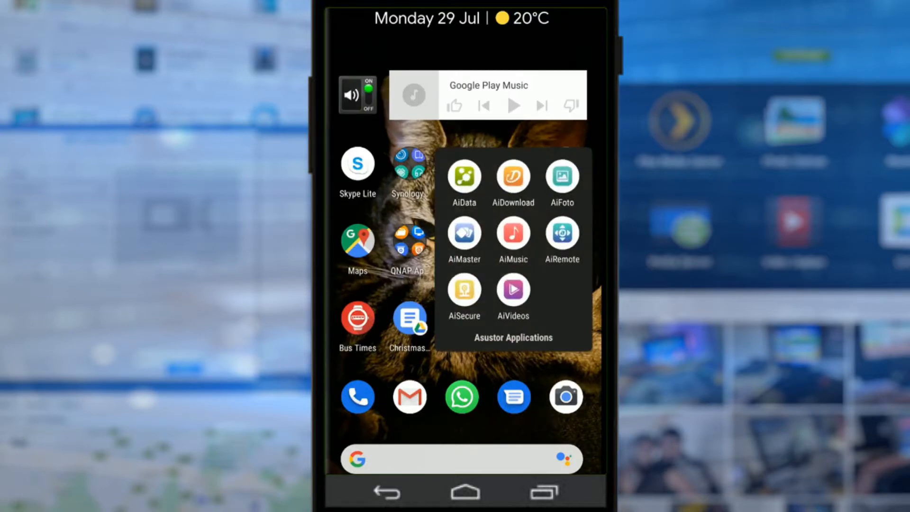
{"action": "left_click", "coordinate": [513, 235]}
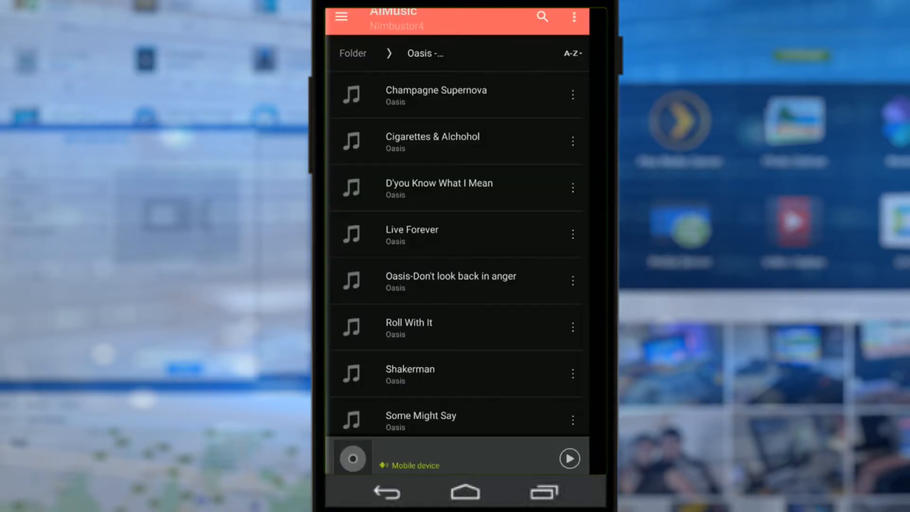
{"action": "left_click", "coordinate": [456, 95]}
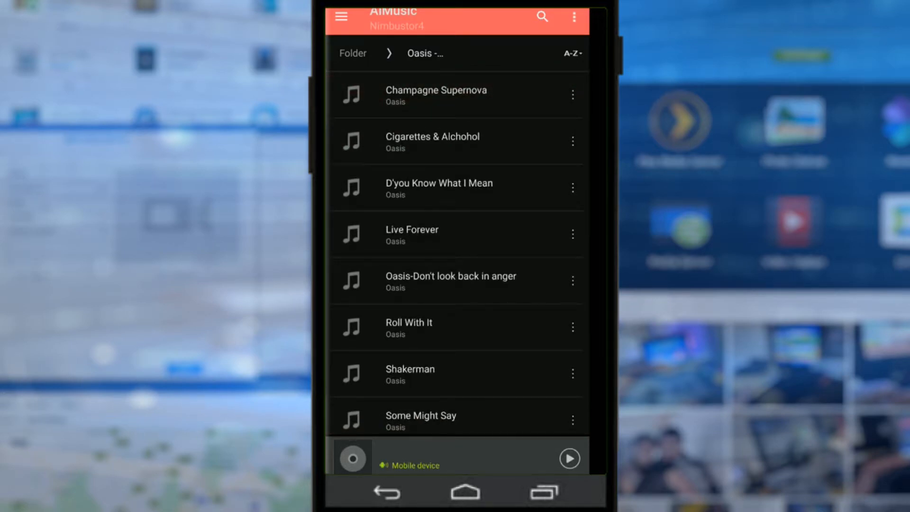
{"action": "left_click", "coordinate": [568, 457]}
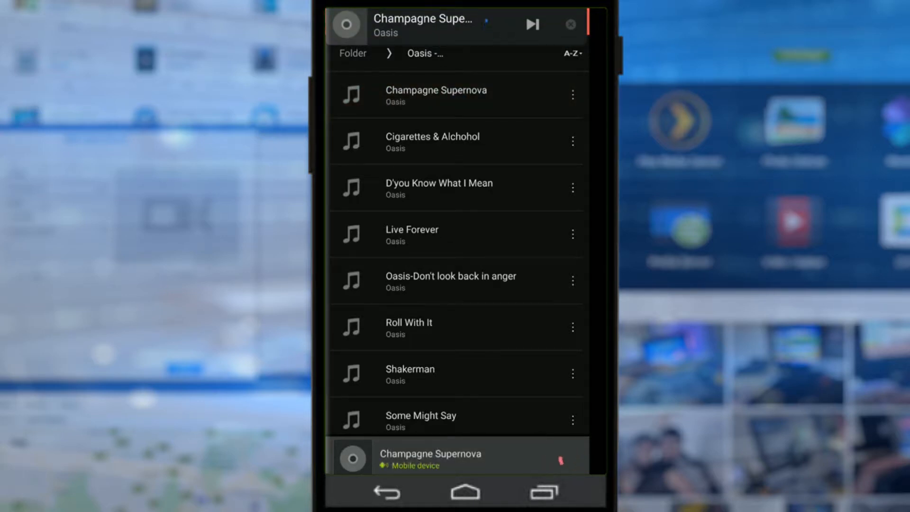
- Expand the full Now Playing view for Champagne Supernova and pause the track
{"action": "left_click", "coordinate": [569, 456]}
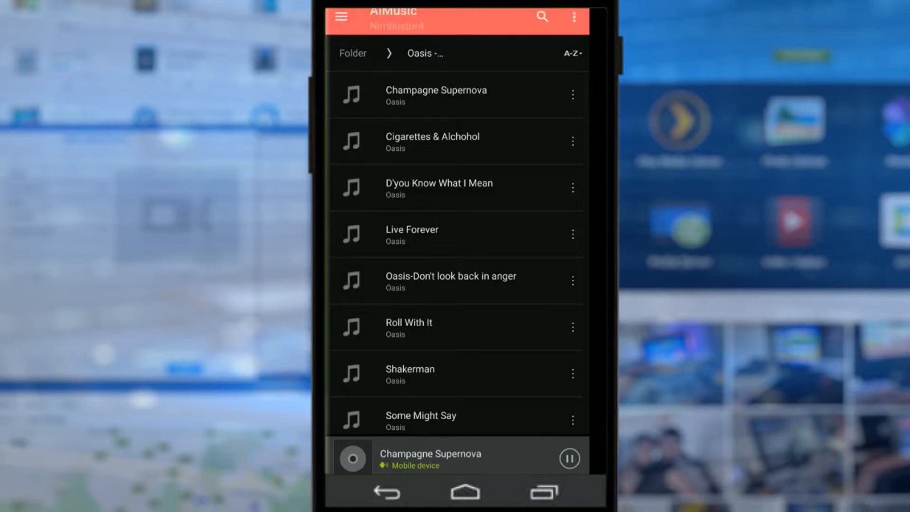
{"action": "left_click", "coordinate": [457, 457]}
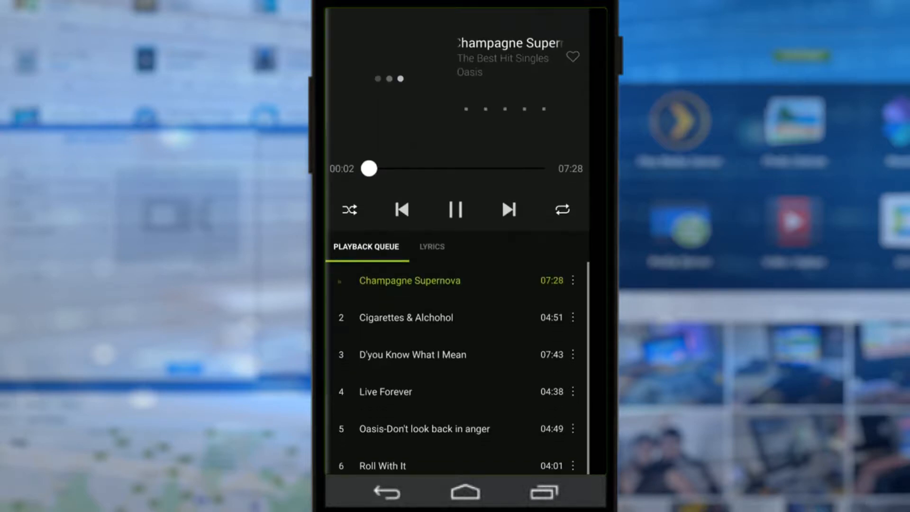
{"action": "left_click", "coordinate": [456, 210]}
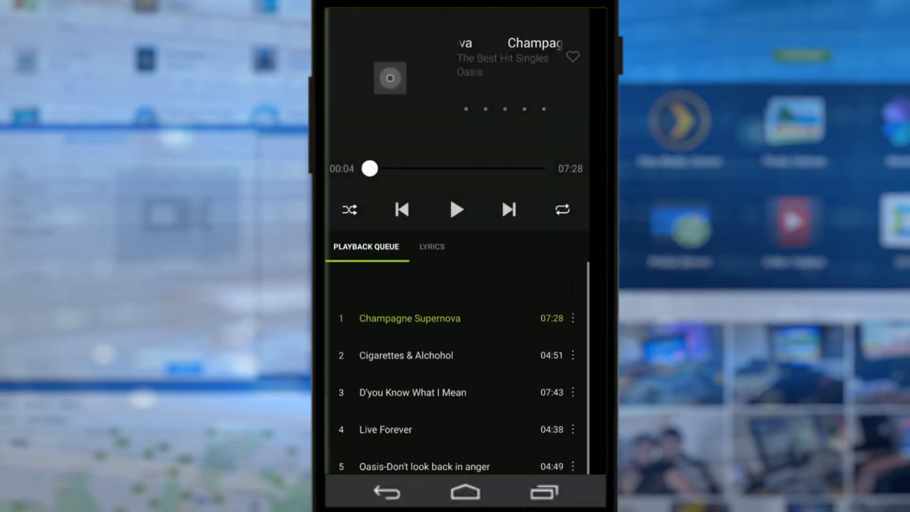
- Check the lyrics view (none yet), then bring up the playback Devices List
{"action": "left_click", "coordinate": [432, 246]}
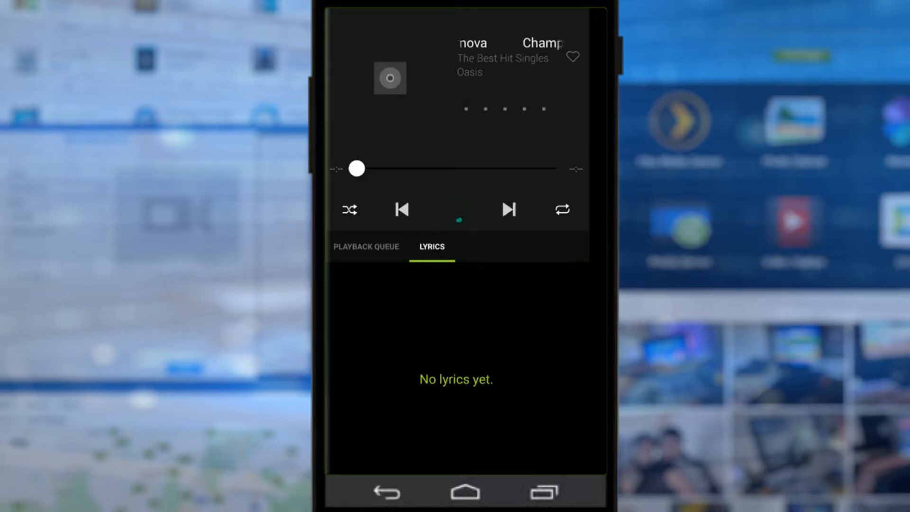
{"action": "left_click", "coordinate": [366, 246]}
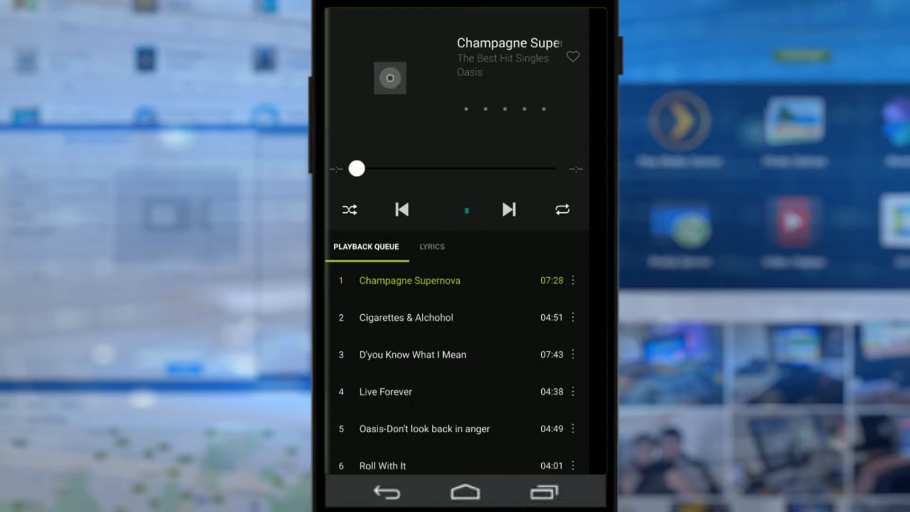
{"action": "left_click", "coordinate": [464, 209]}
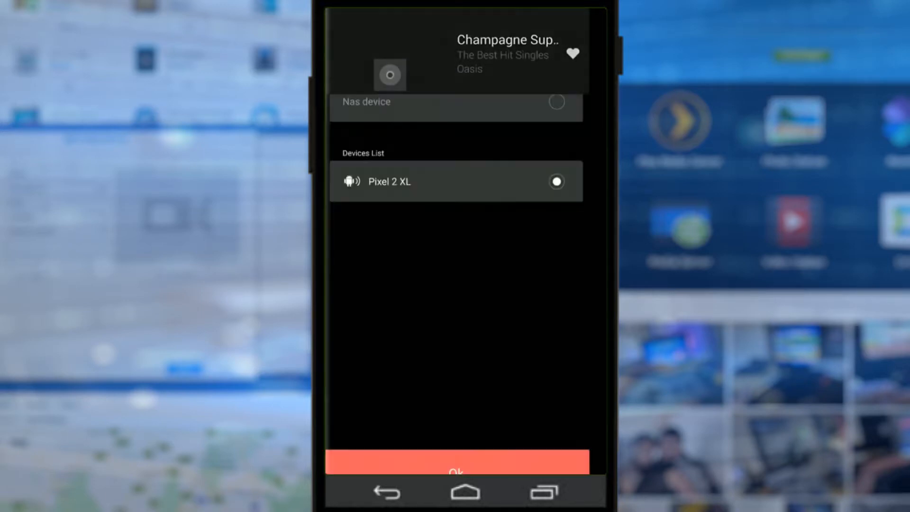
- Choose Mobile device / Pixel 2 XL as the playback output and confirm with Ok
{"action": "scroll", "scroll_direction": "down", "scroll_amount": 3}
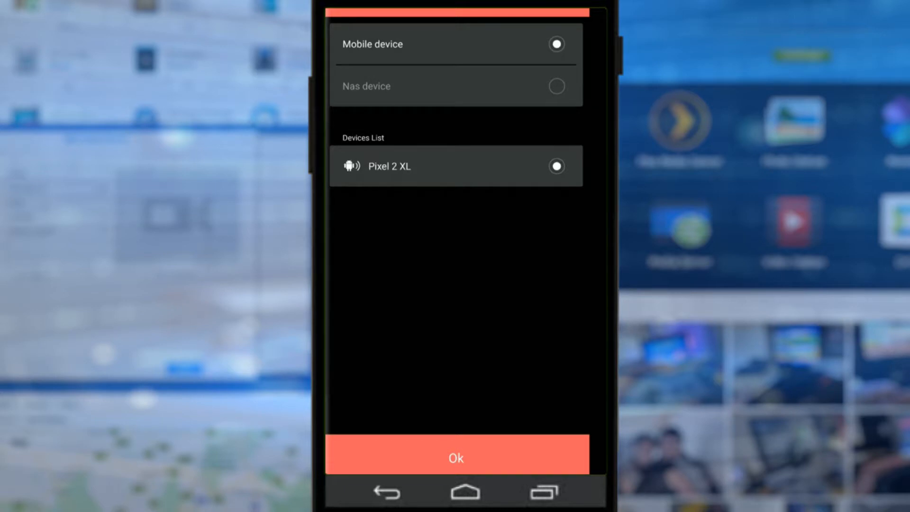
{"action": "left_click", "coordinate": [456, 457]}
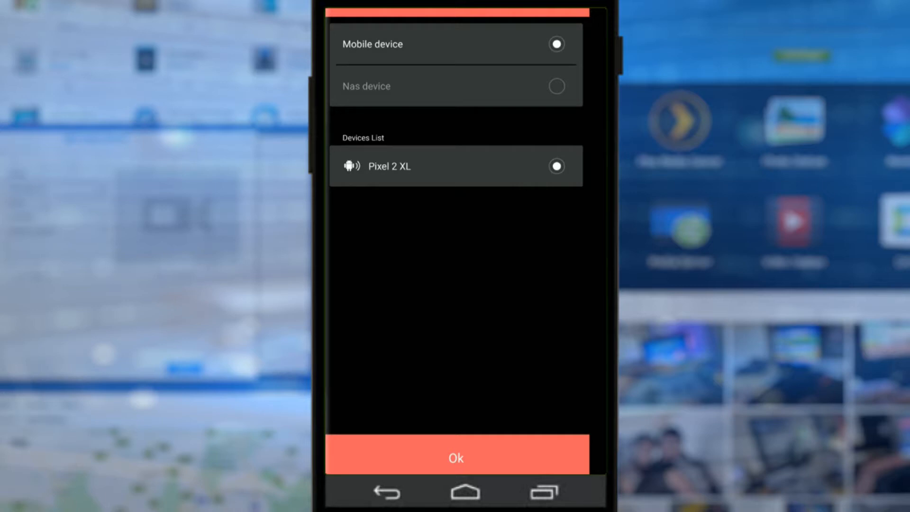
{"action": "left_click", "coordinate": [455, 458]}
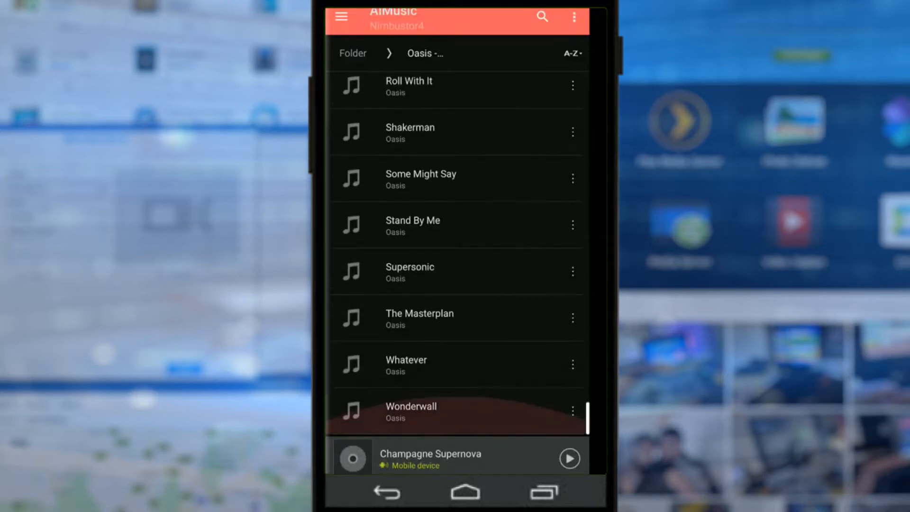
- Scroll the Oasis track list and return via the Folder breadcrumb to the top-level folder list
{"action": "scroll", "scroll_direction": "up", "scroll_amount": 3}
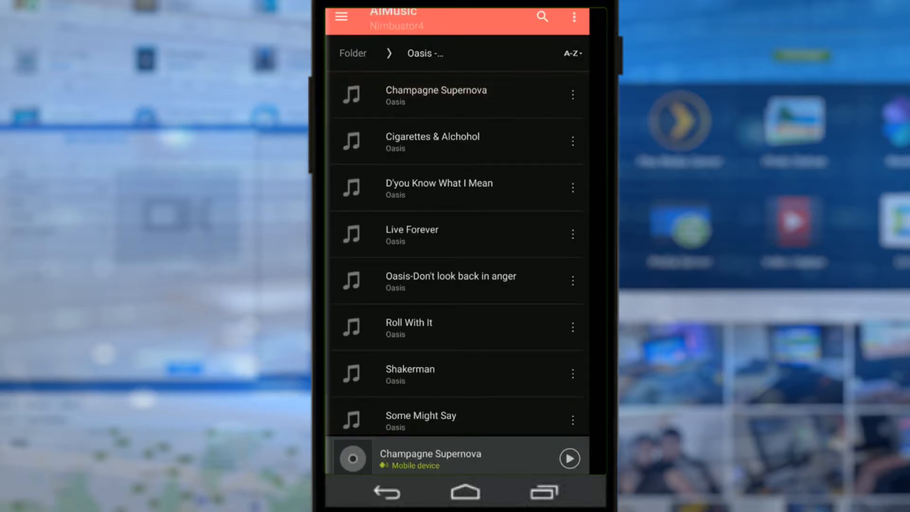
{"action": "scroll", "scroll_direction": "down", "scroll_amount": 3}
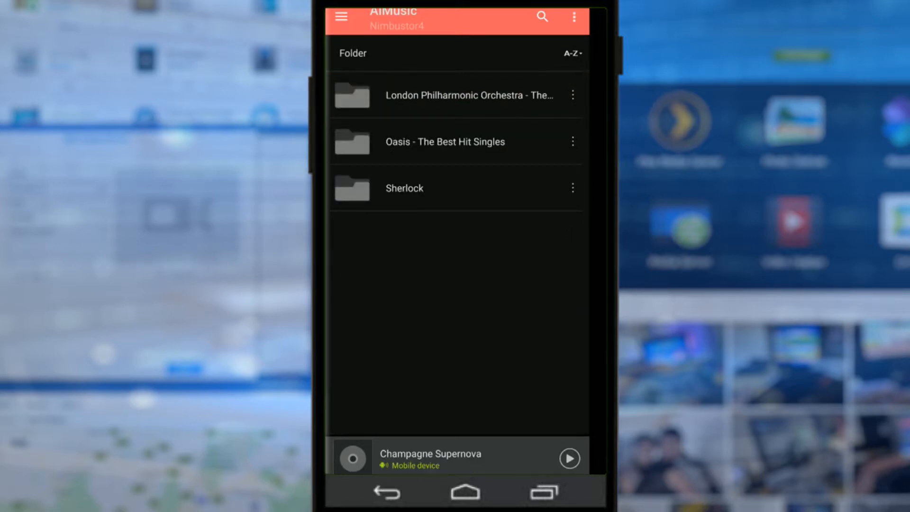
{"action": "left_click", "coordinate": [456, 98]}
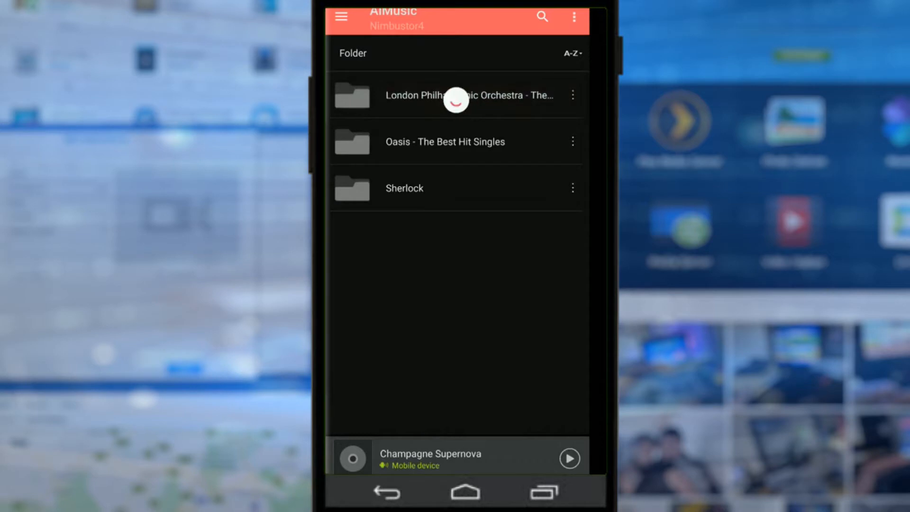
- Enter the London Philharmonic Orchestra folder and show the actions for Grand Theft Auto IV - Soviet Connection
{"action": "left_click", "coordinate": [458, 95]}
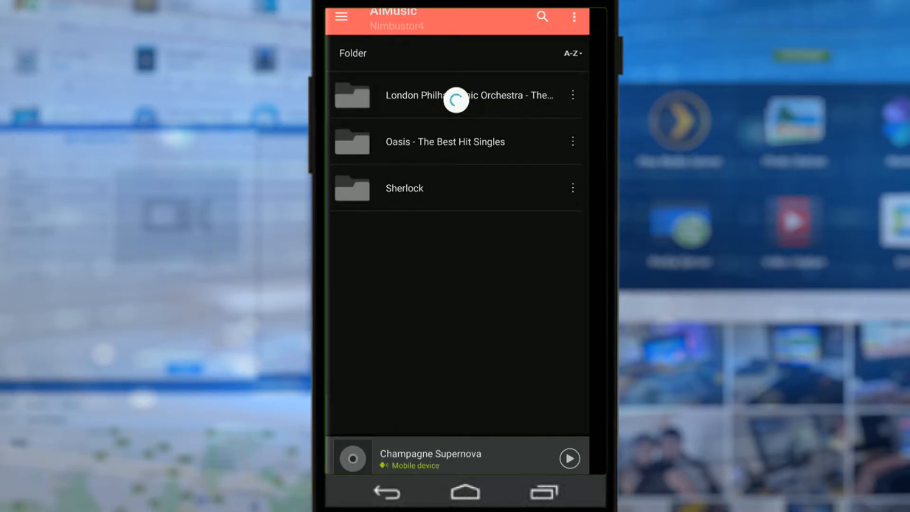
{"action": "left_click", "coordinate": [465, 95]}
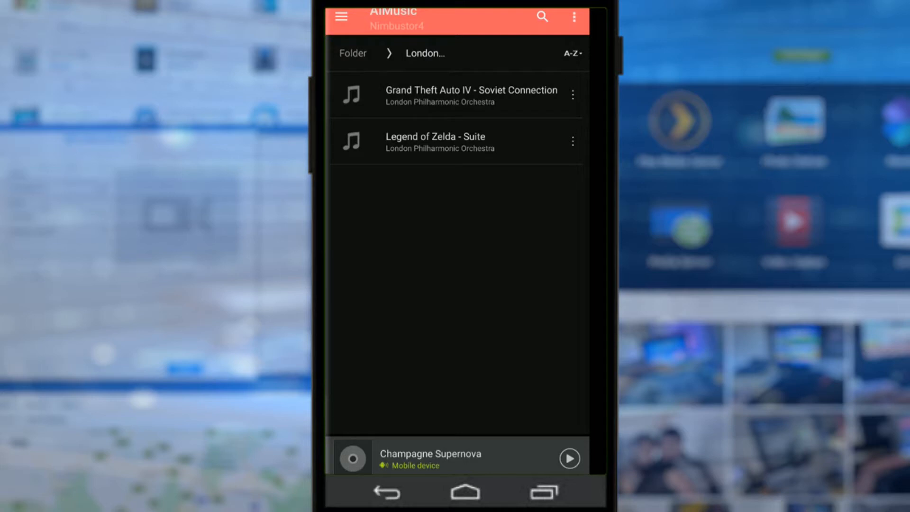
{"action": "left_click", "coordinate": [456, 94]}
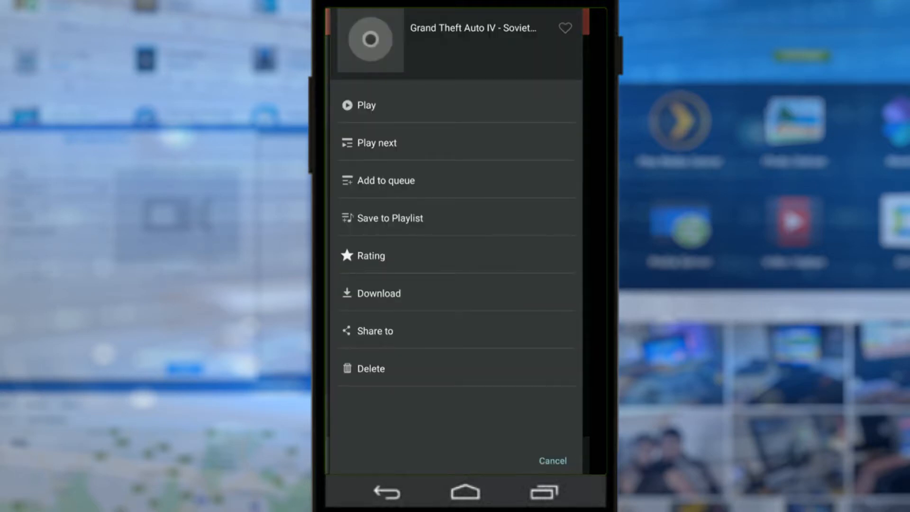
- Play Grand Theft Auto IV - Soviet Connection, skip to Legend of Zelda - Suite, then return to the folder list
{"action": "left_click", "coordinate": [366, 106]}
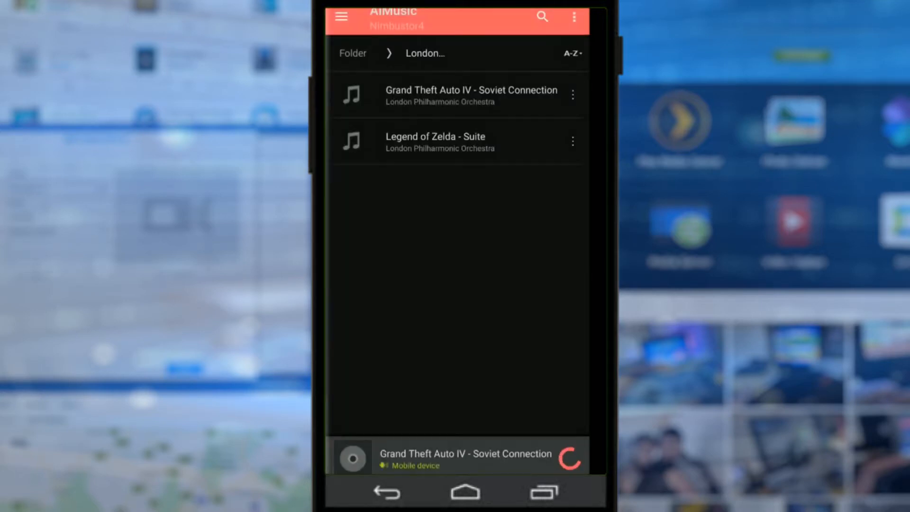
{"action": "left_click", "coordinate": [459, 455]}
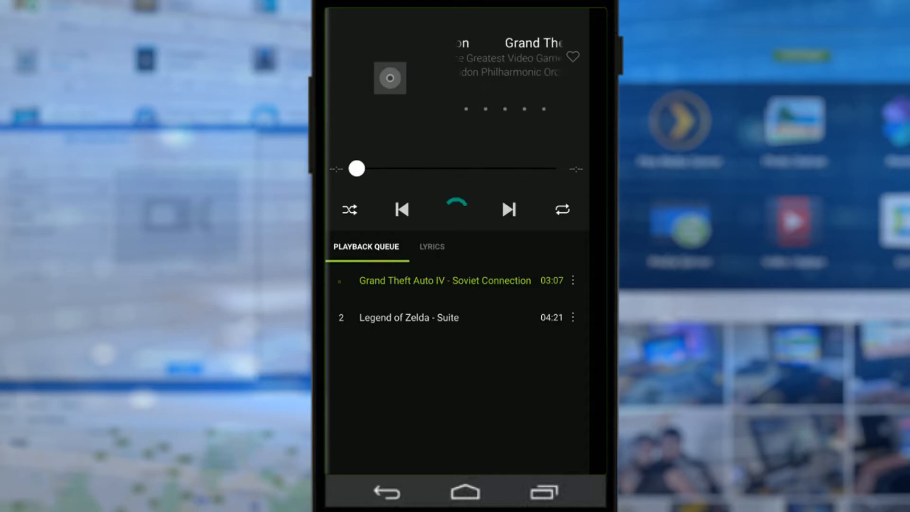
{"action": "left_click", "coordinate": [455, 209]}
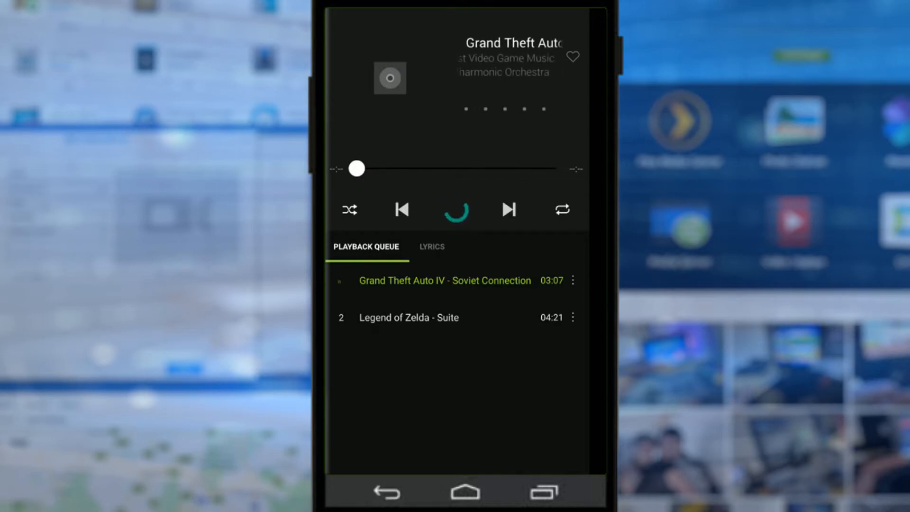
{"action": "left_click", "coordinate": [507, 210]}
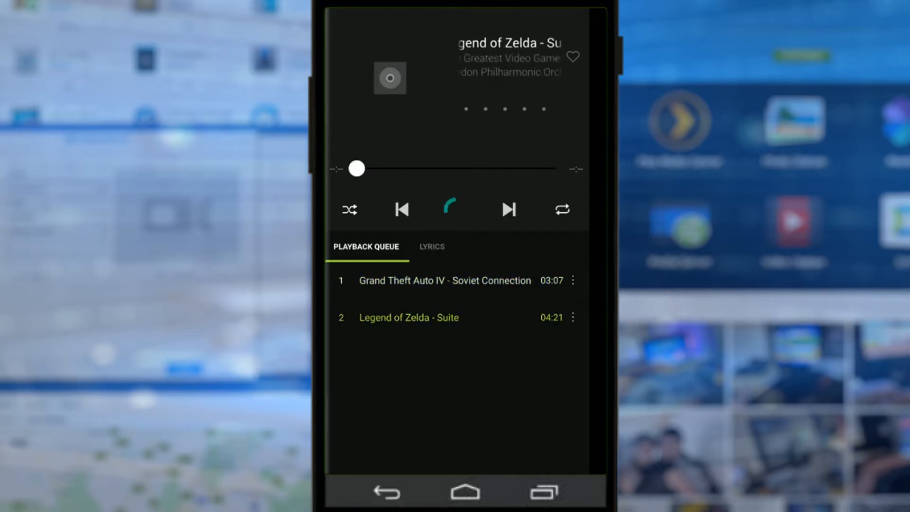
{"action": "left_click", "coordinate": [448, 209]}
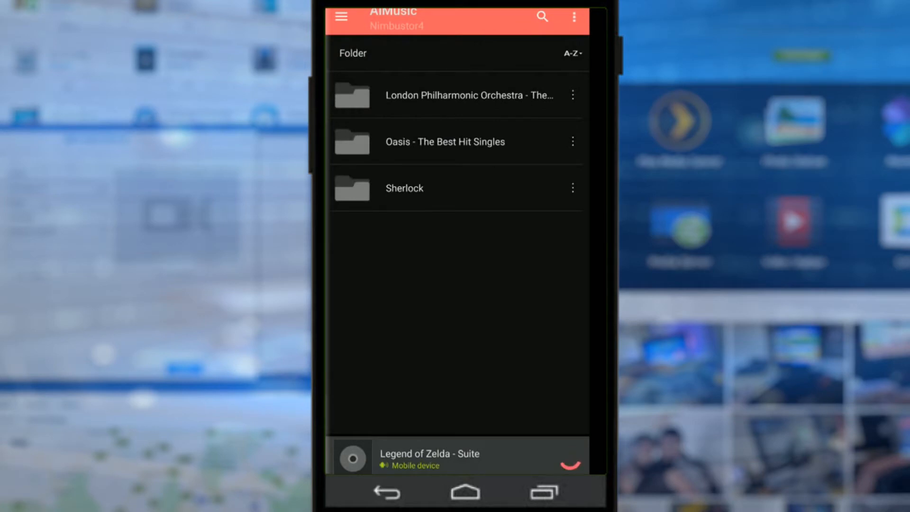
- Enter the Oasis - The Best Hit Singles folder and play Wonderwall in the mini player
{"action": "left_click", "coordinate": [455, 95]}
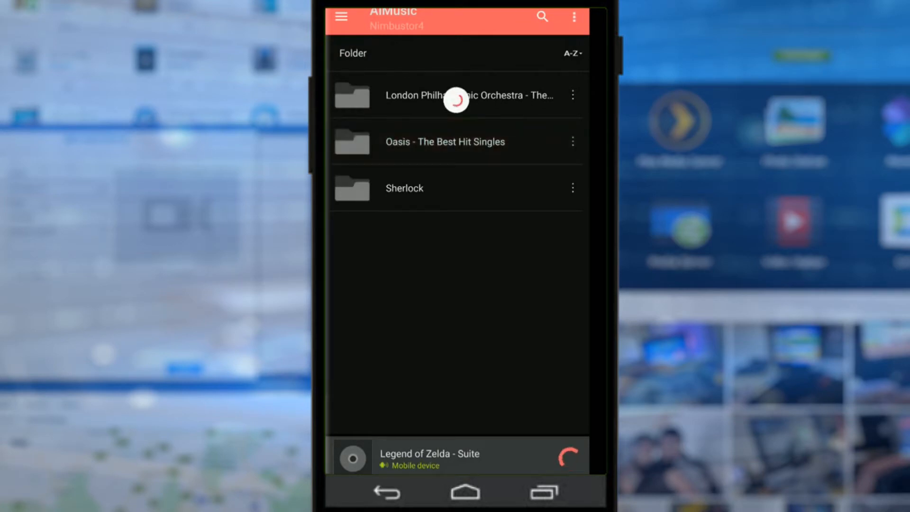
{"action": "left_click", "coordinate": [445, 141]}
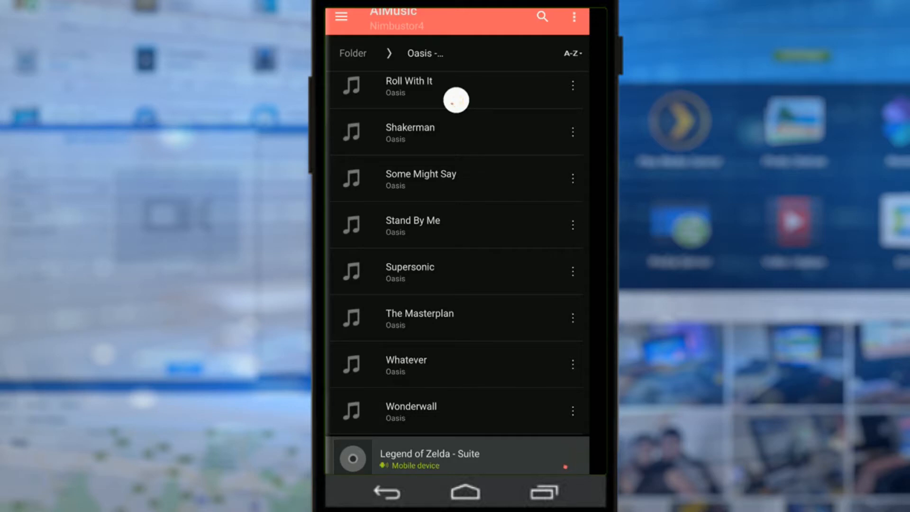
{"action": "left_click", "coordinate": [341, 16]}
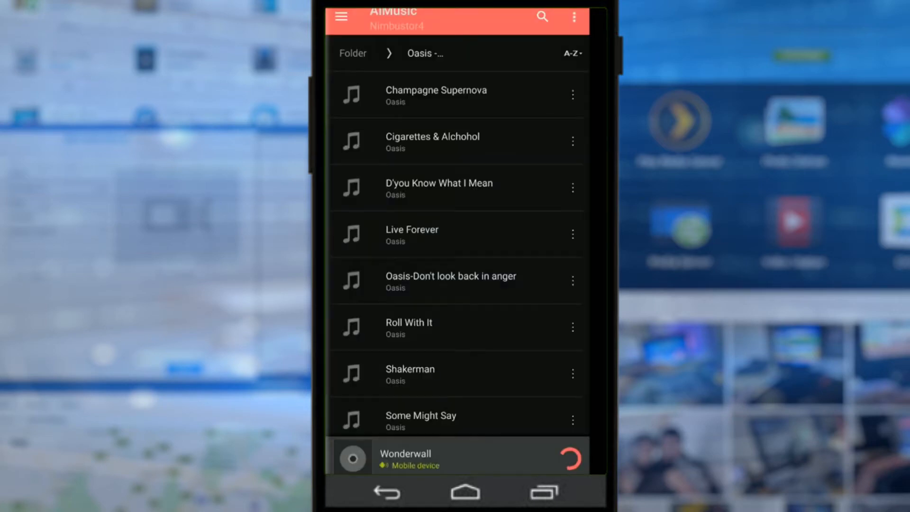
{"action": "left_click", "coordinate": [457, 455]}
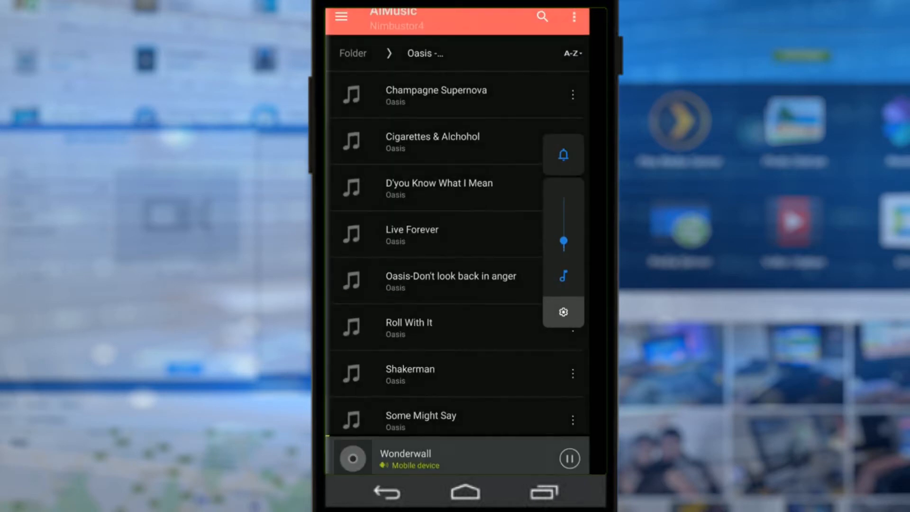
{"action": "left_click", "coordinate": [341, 16]}
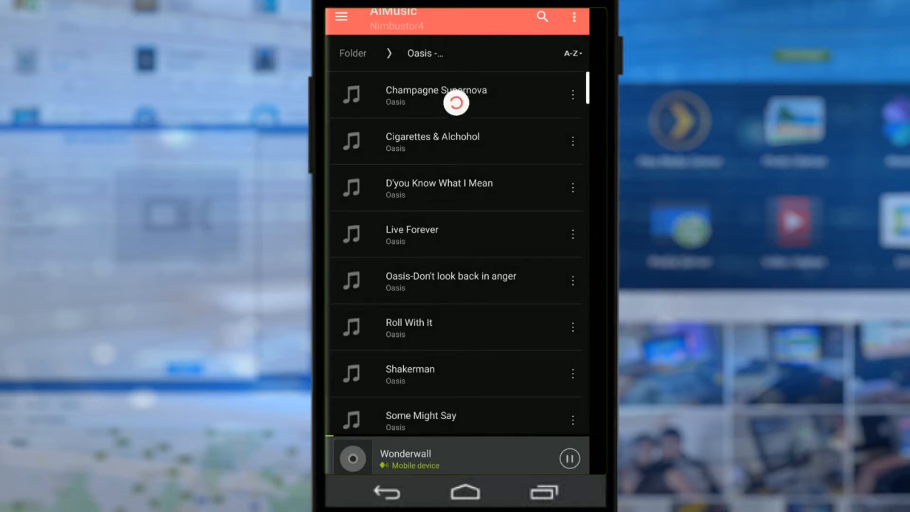
- Add D'you Know What I Mean to the queue behind Wonderwall and navigate back to the home screen
{"action": "left_click", "coordinate": [572, 187]}
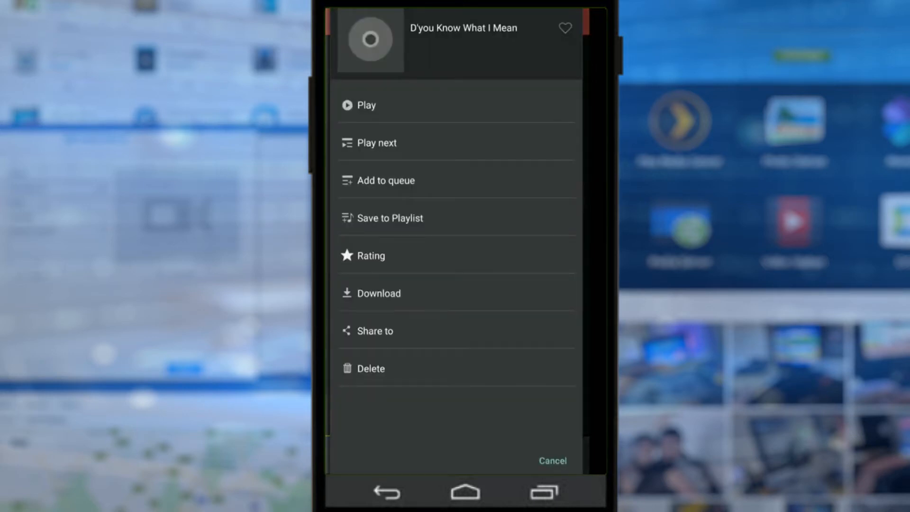
{"action": "left_click", "coordinate": [386, 180]}
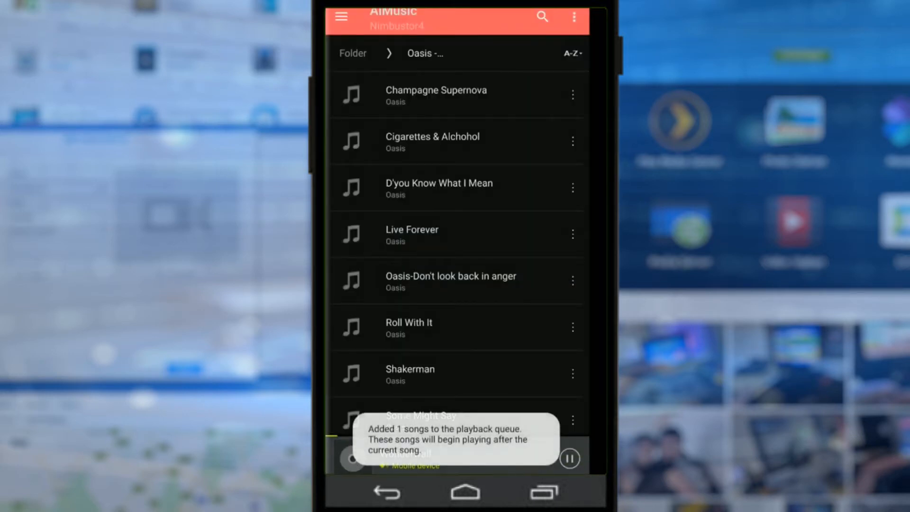
{"action": "left_click", "coordinate": [573, 420]}
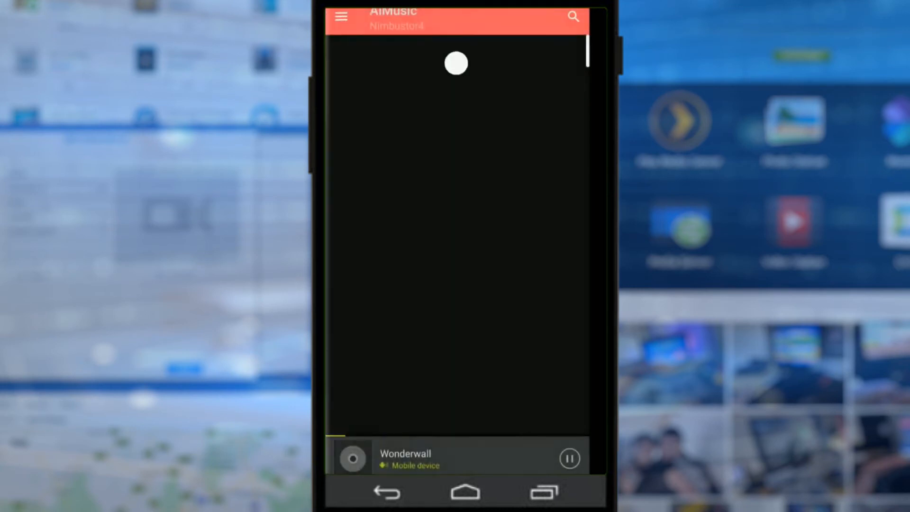
{"action": "left_click", "coordinate": [341, 16]}
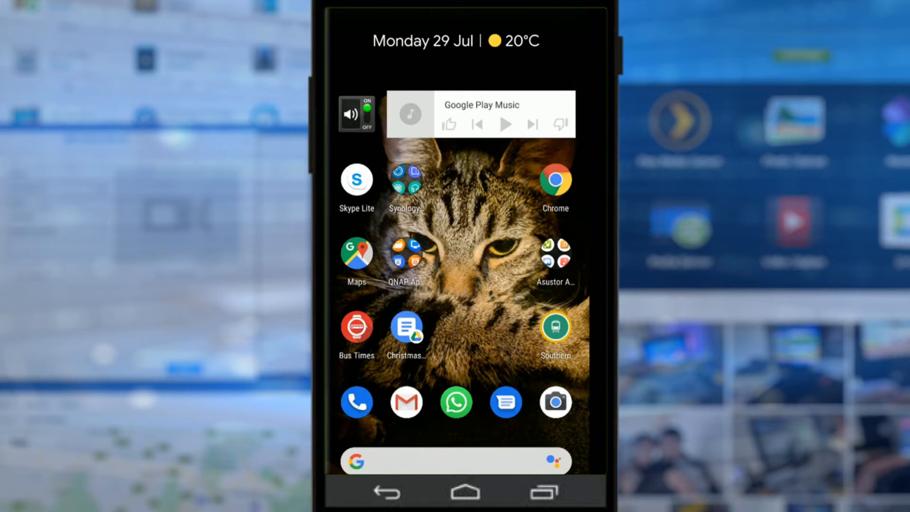
- From the Asustor Applications folder, exit AiMusic via its OK prompt and launch AiDownload
{"action": "left_click", "coordinate": [554, 259]}
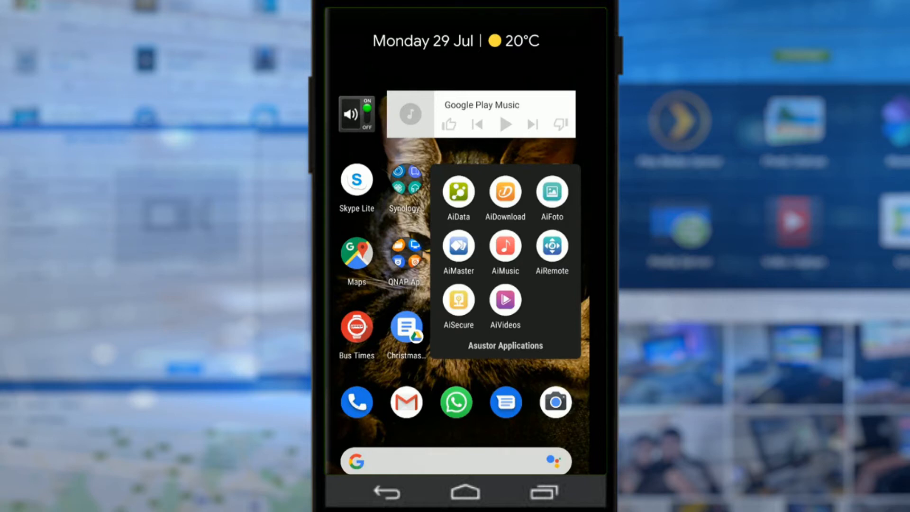
{"action": "left_click", "coordinate": [504, 245]}
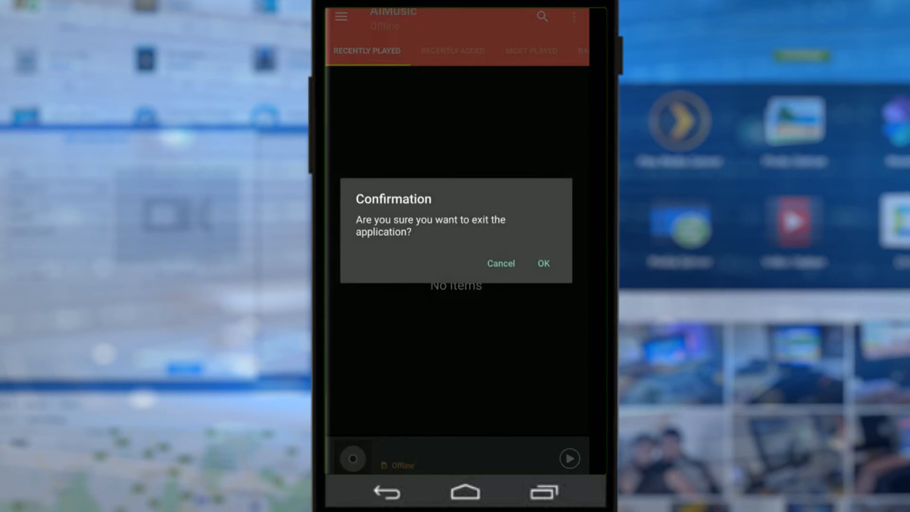
{"action": "left_click", "coordinate": [542, 262]}
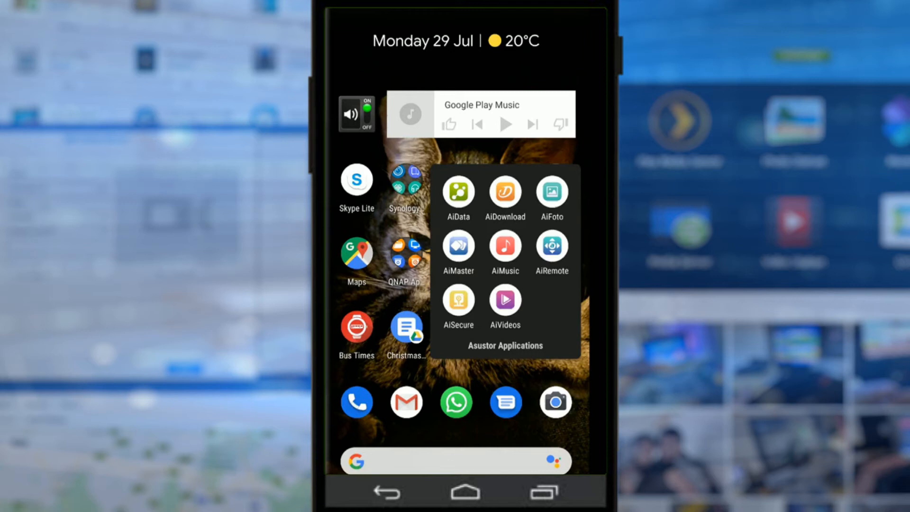
{"action": "left_click", "coordinate": [504, 191]}
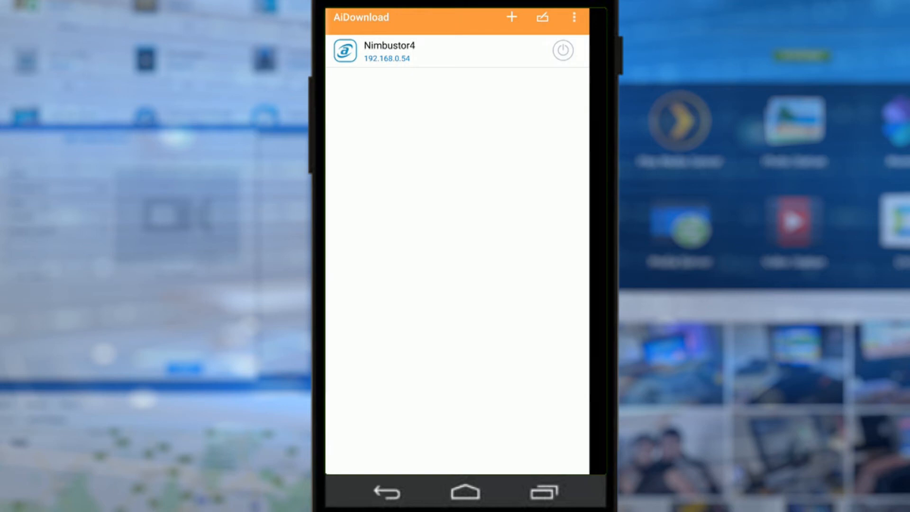
- Leave AiDownload for the home screen and launch AiRemote from the Asustor Applications folder
{"action": "left_click", "coordinate": [388, 52]}
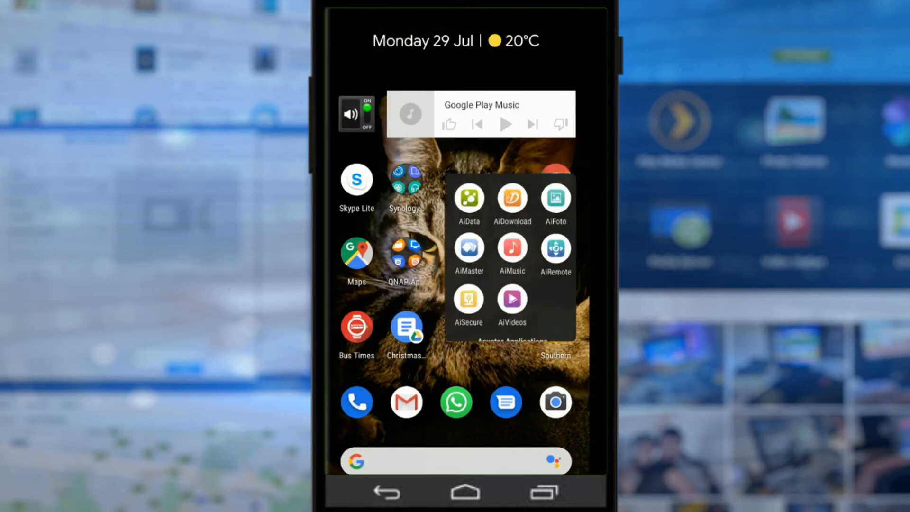
{"action": "left_click", "coordinate": [510, 197]}
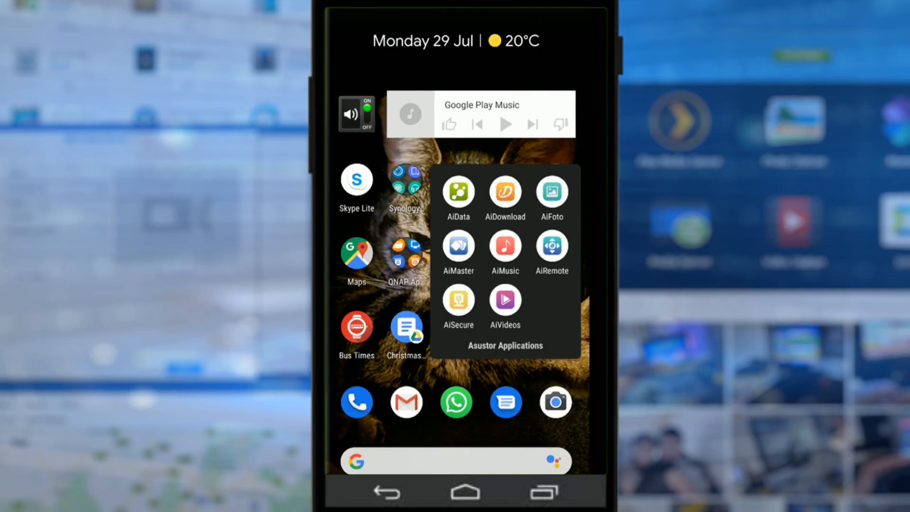
{"action": "left_click", "coordinate": [550, 246]}
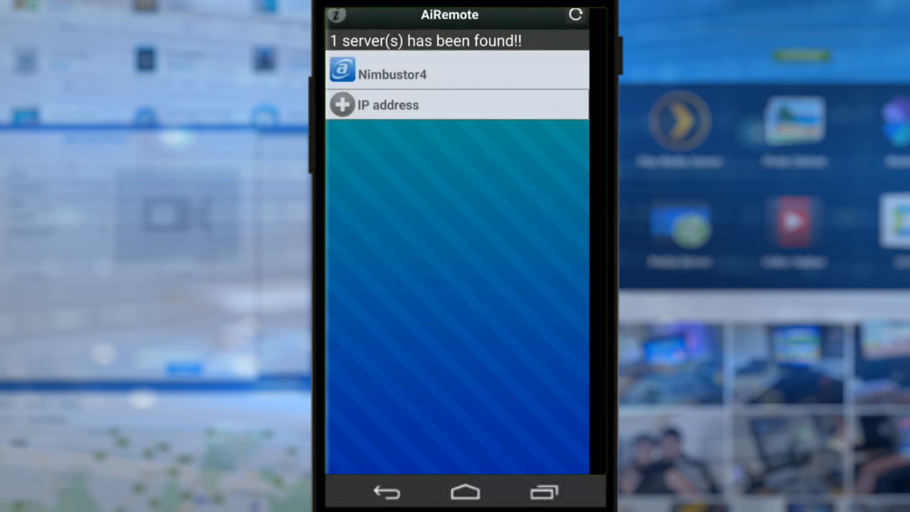
- Connect AiRemote to Nimbustor4 to show its directional remote pad, then move on to AiSecure
{"action": "left_click", "coordinate": [391, 73]}
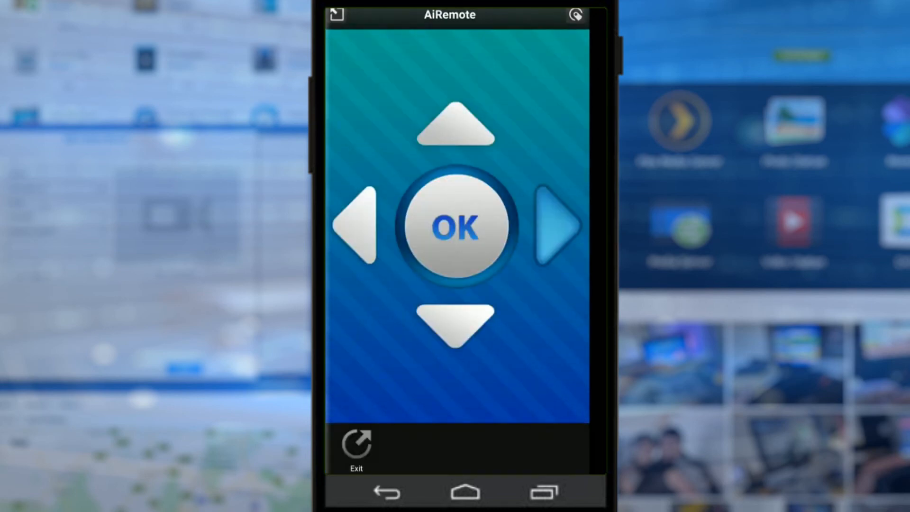
{"action": "left_click", "coordinate": [557, 225]}
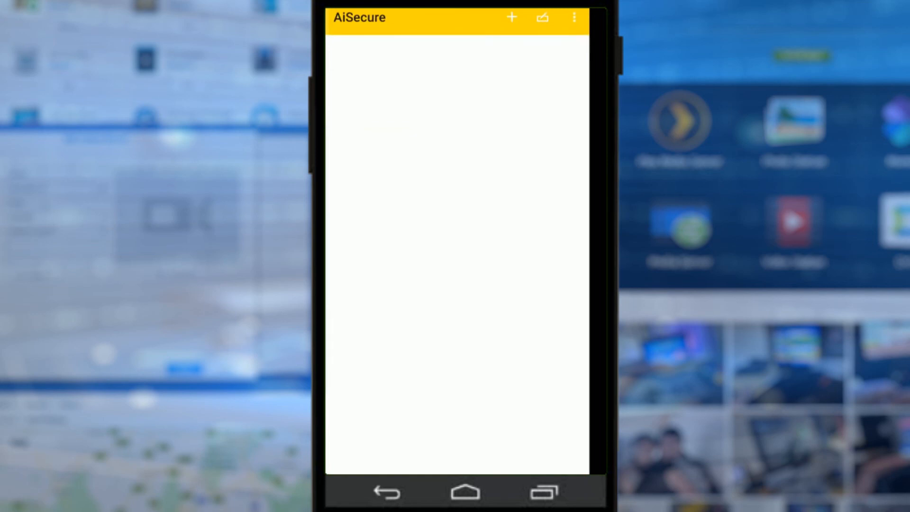
- Add Nimbustor4 by Host/IP 192.168.0.54 with username admin and sign in
{"action": "left_click", "coordinate": [511, 17]}
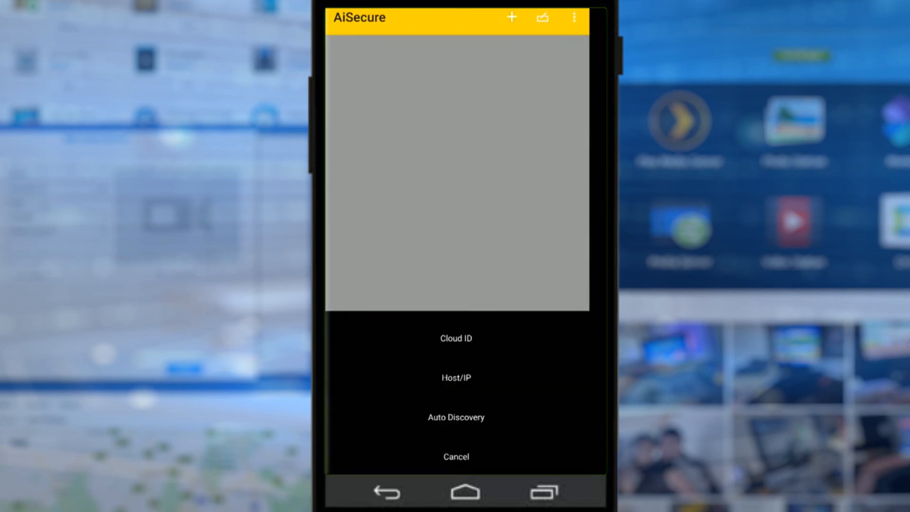
{"action": "left_click", "coordinate": [455, 377]}
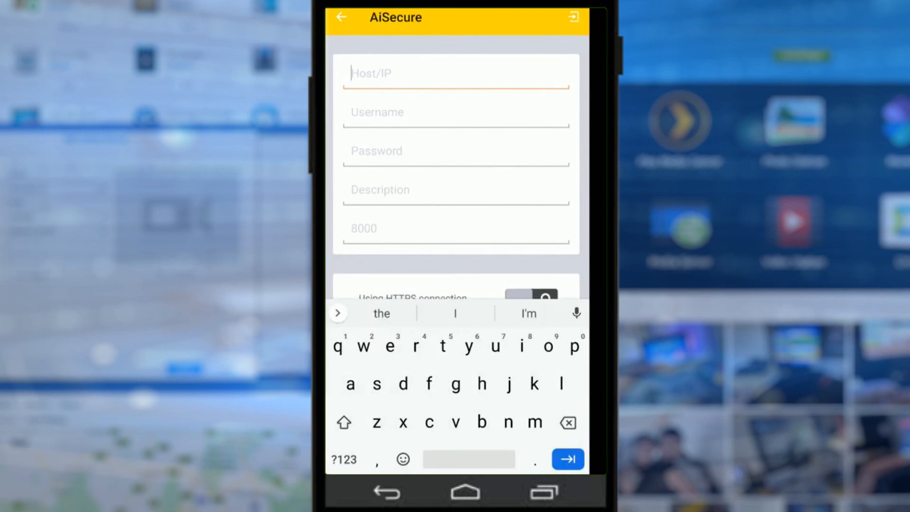
{"action": "type", "text": "192.168.0.54"}
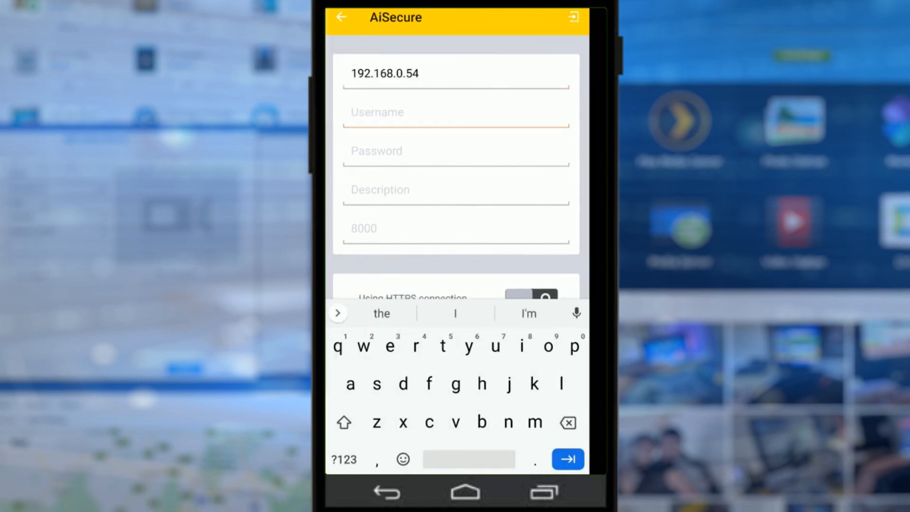
{"action": "type", "text": "admin"}
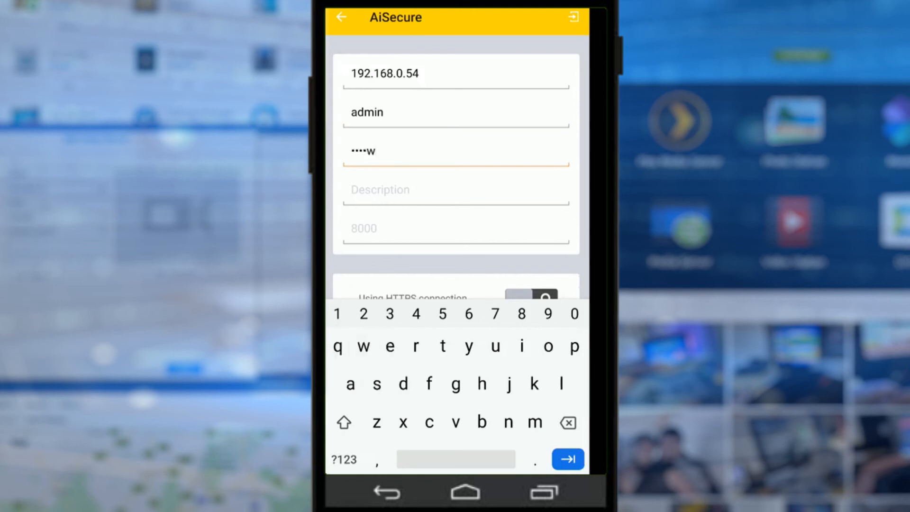
{"action": "left_click", "coordinate": [566, 458]}
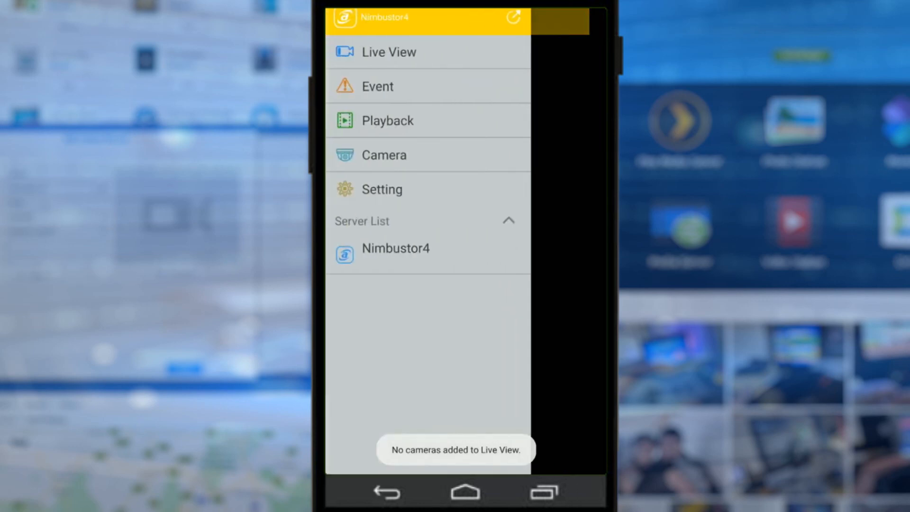
- View the empty camera Live View, then sign out of AiSecure and confirm OK
{"action": "left_click", "coordinate": [388, 51]}
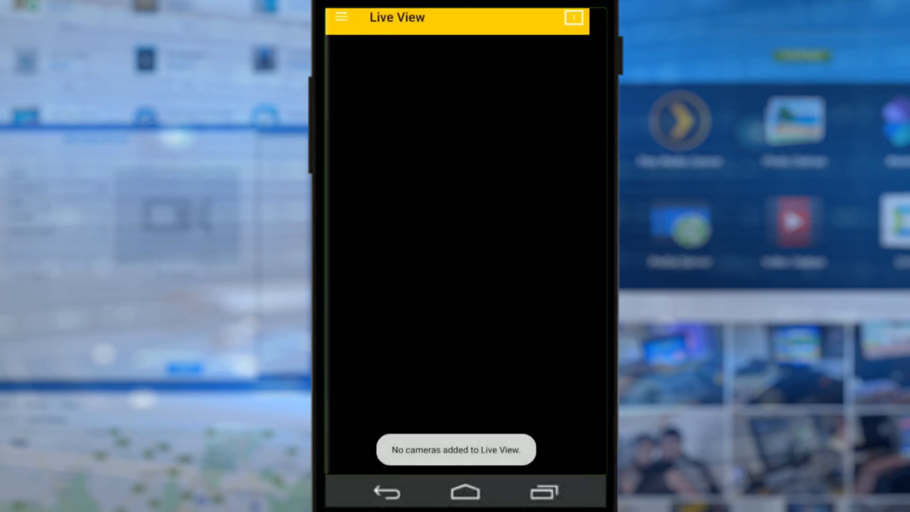
{"action": "left_click", "coordinate": [341, 17]}
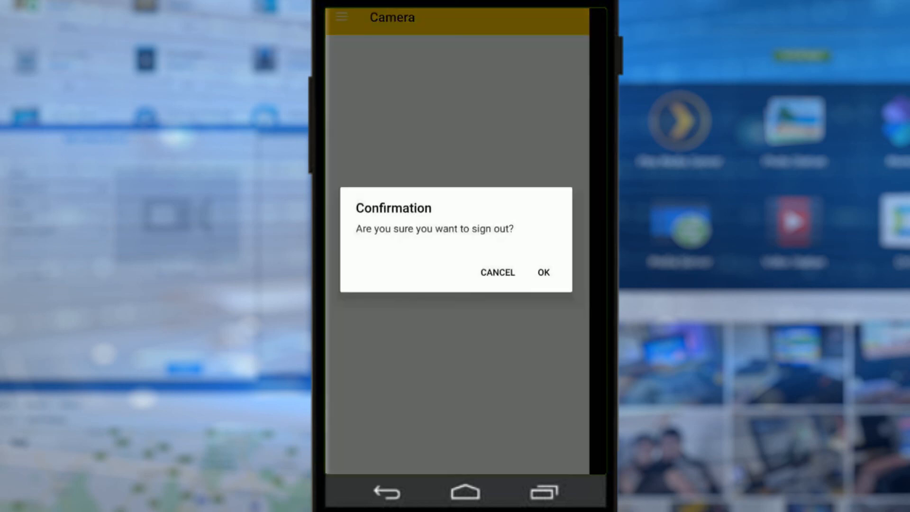
{"action": "left_click", "coordinate": [542, 272]}
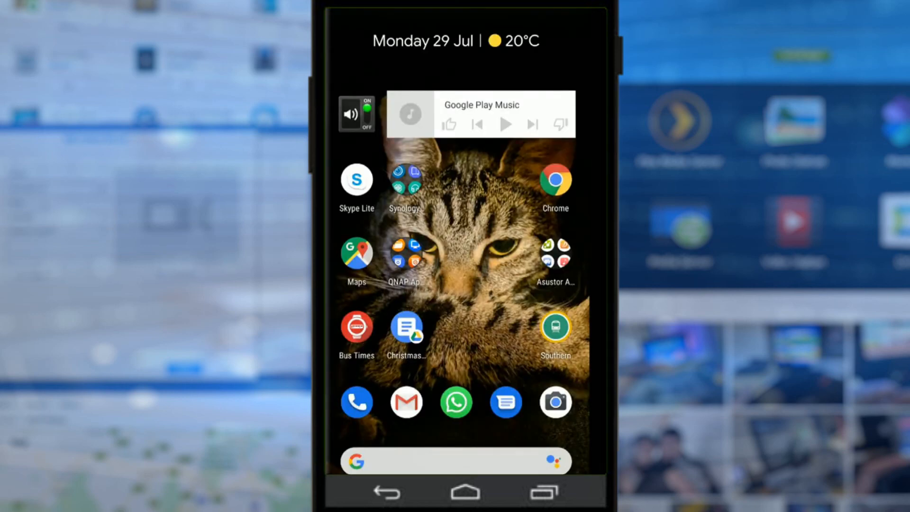